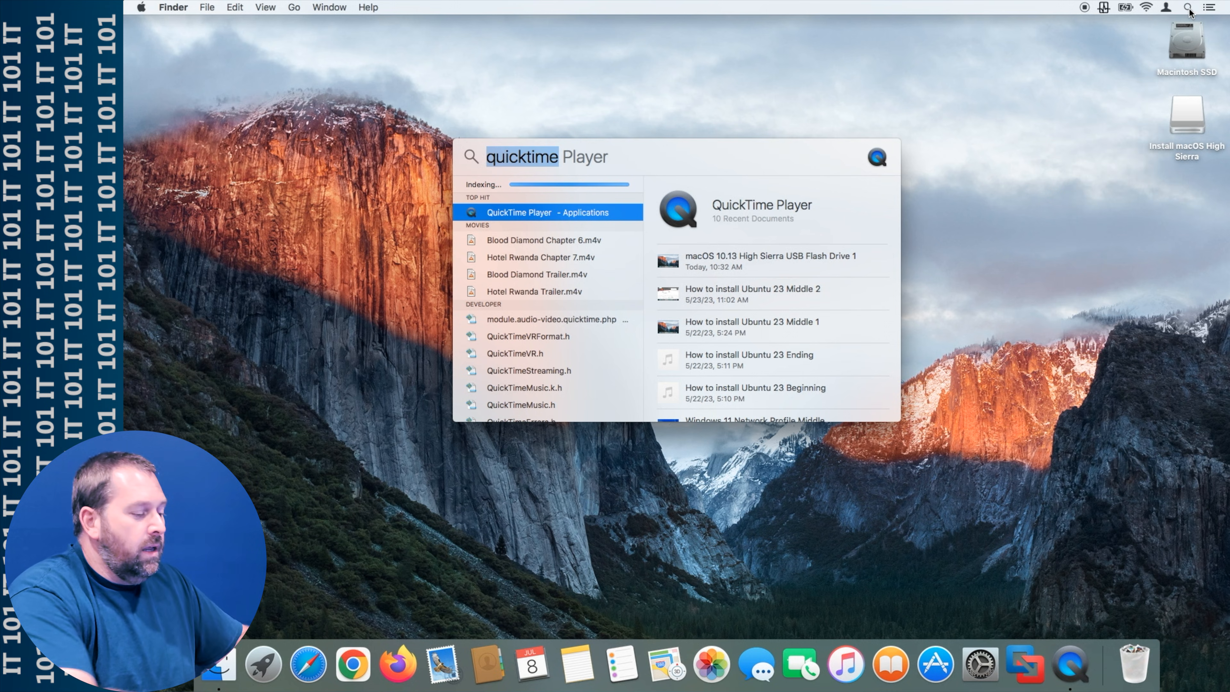
Launch Disk Utility from a Spotlight search for 'disk'.
text(disk)
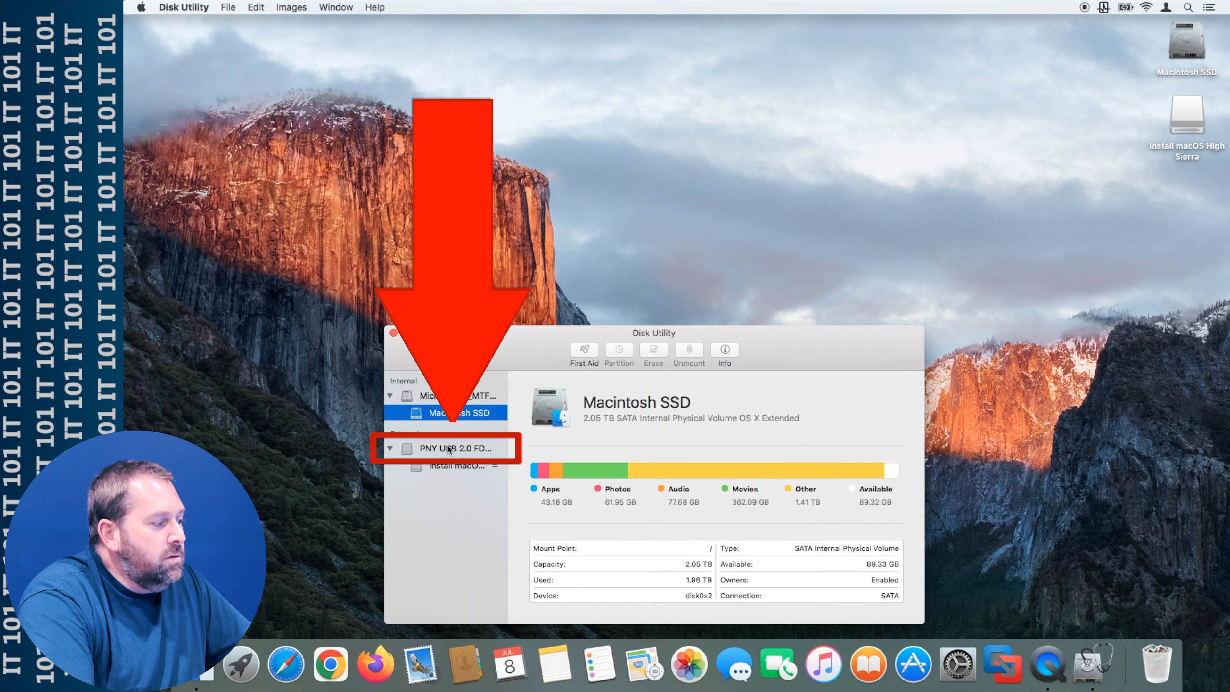
Select the PNY USB drive and start an erase named MyVolume, OS X Extended (Journaled), GUID.
click(450, 447)
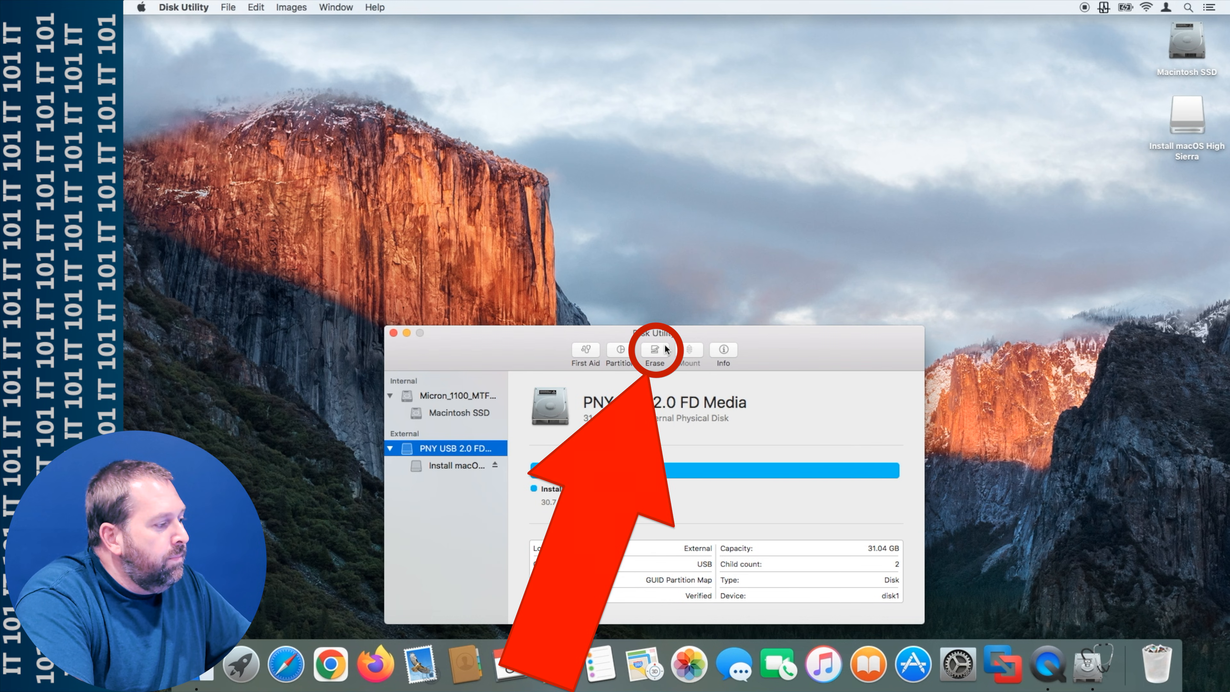
click(654, 352)
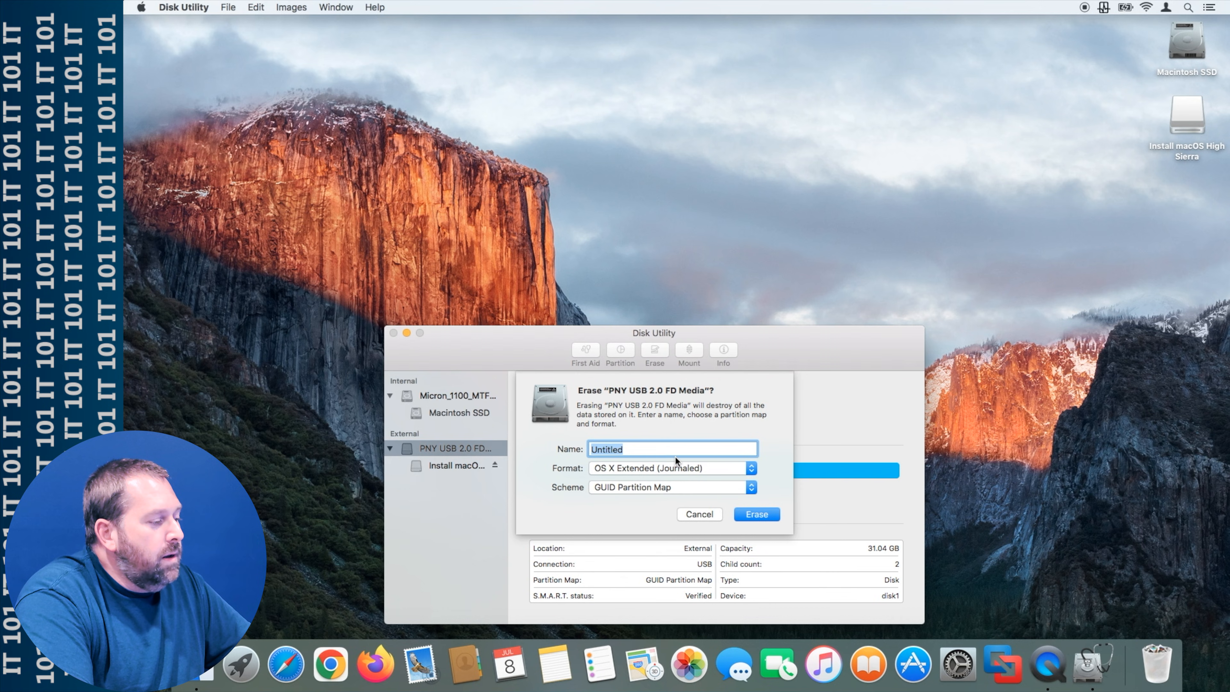
text(MyVolume)
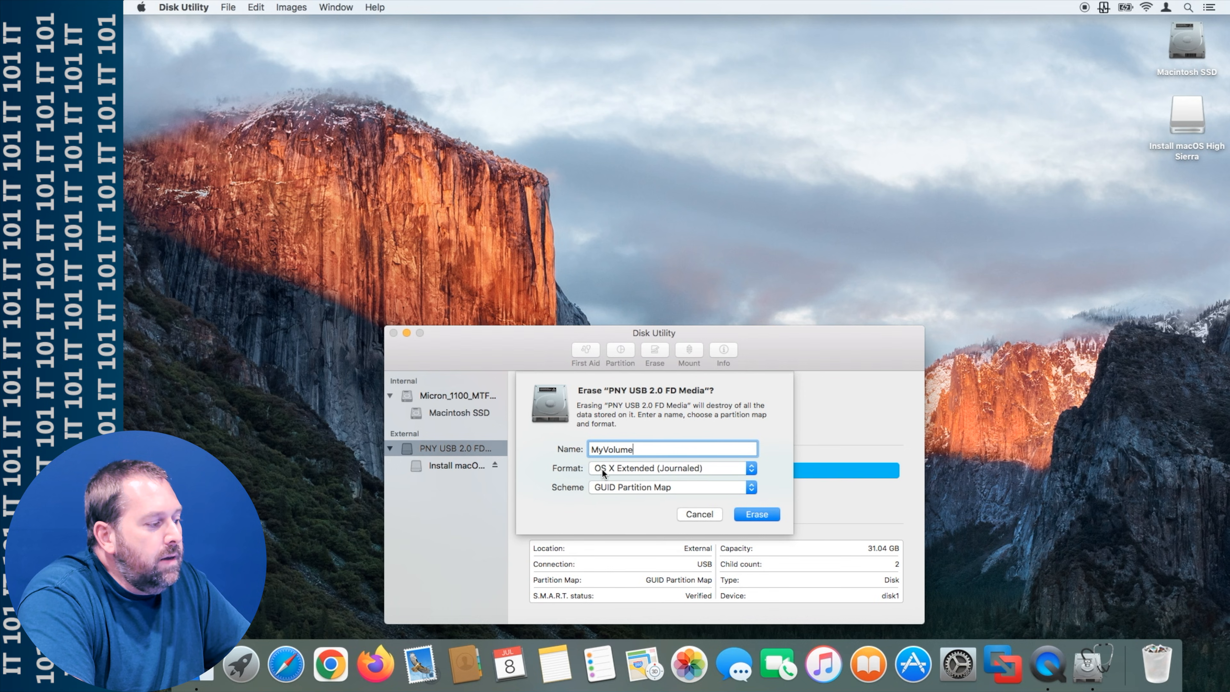
mouse_move(647, 471)
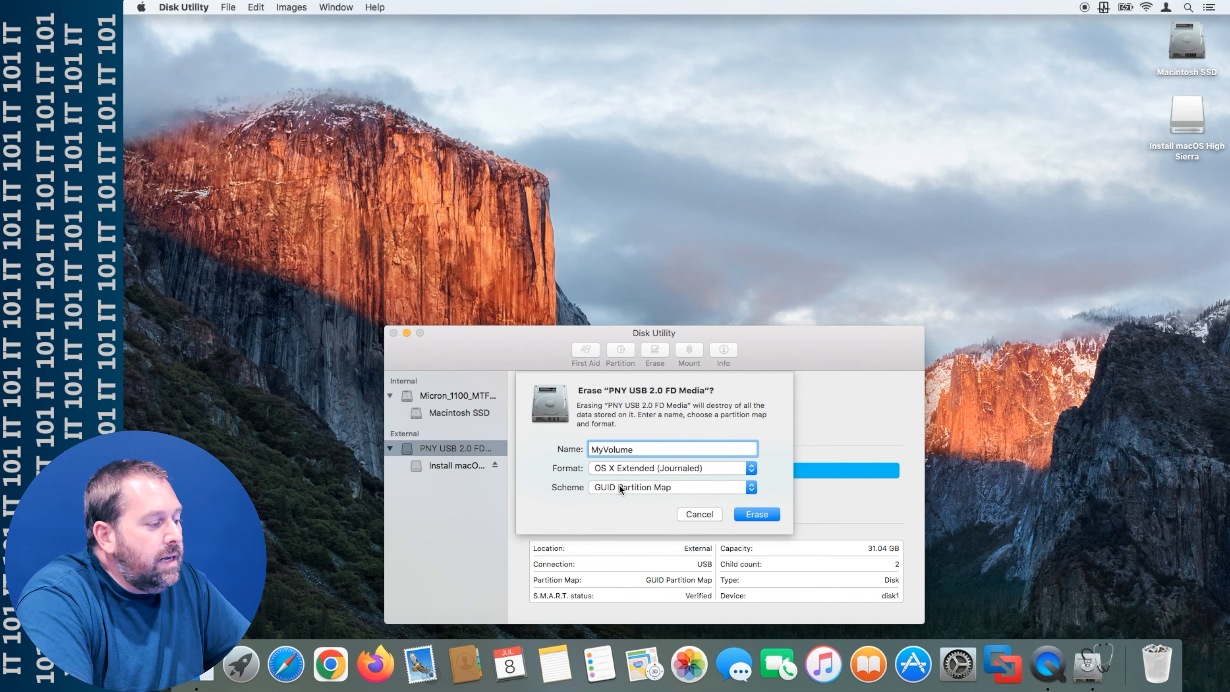
mouse_move(681, 489)
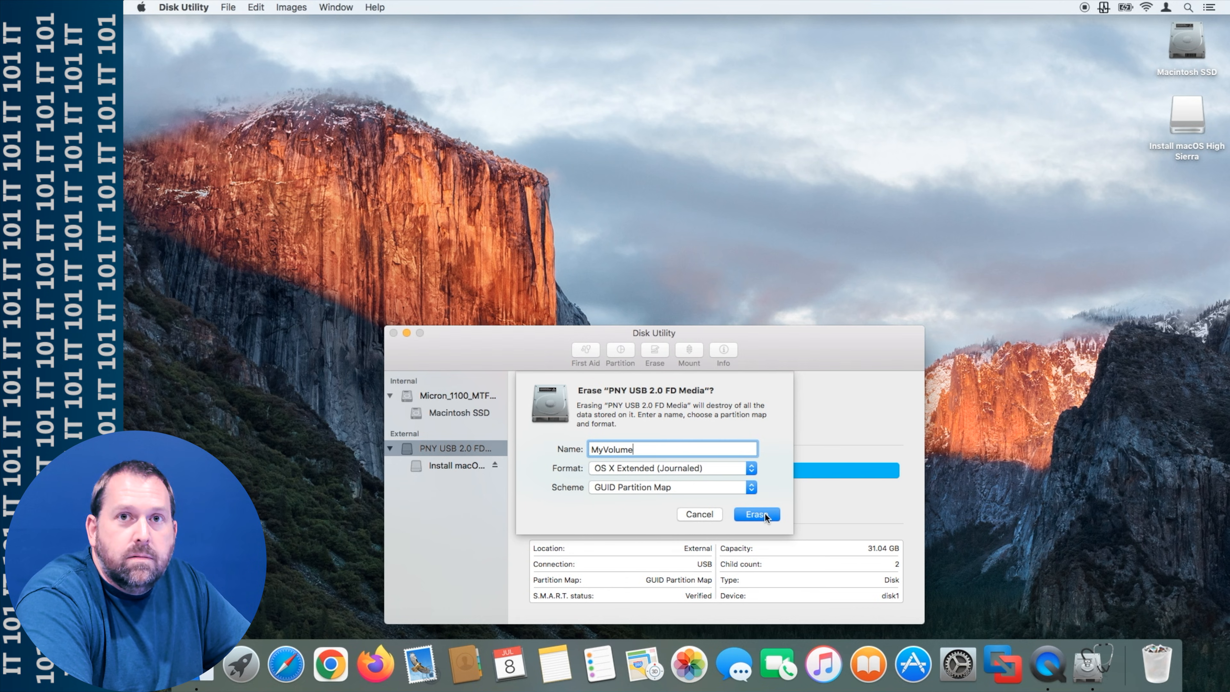
Erase the USB drive into the MyVolume volume and dismiss the completion report.
click(755, 515)
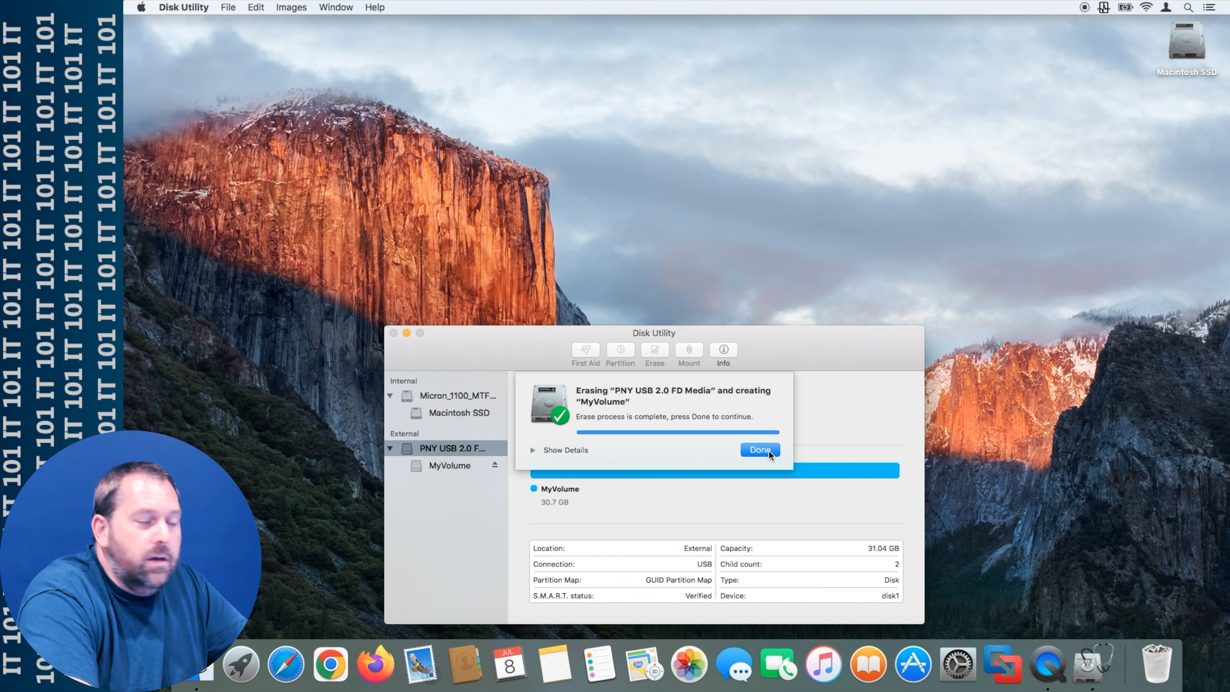
click(758, 450)
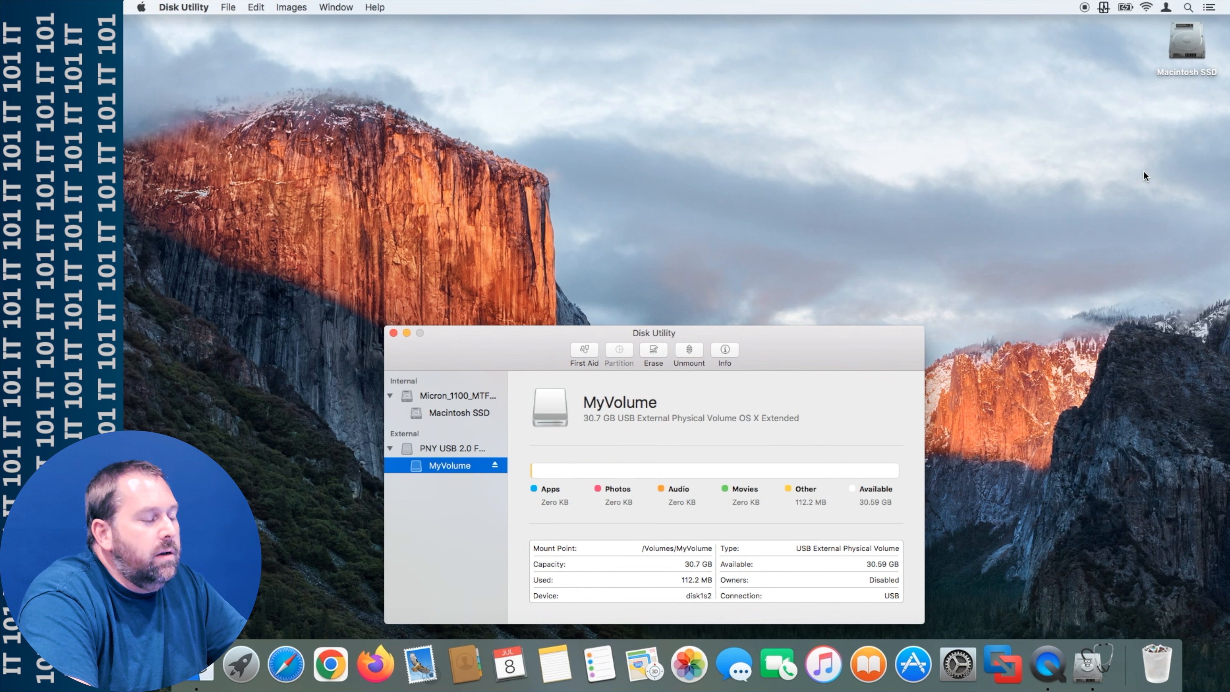
mouse_move(636, 349)
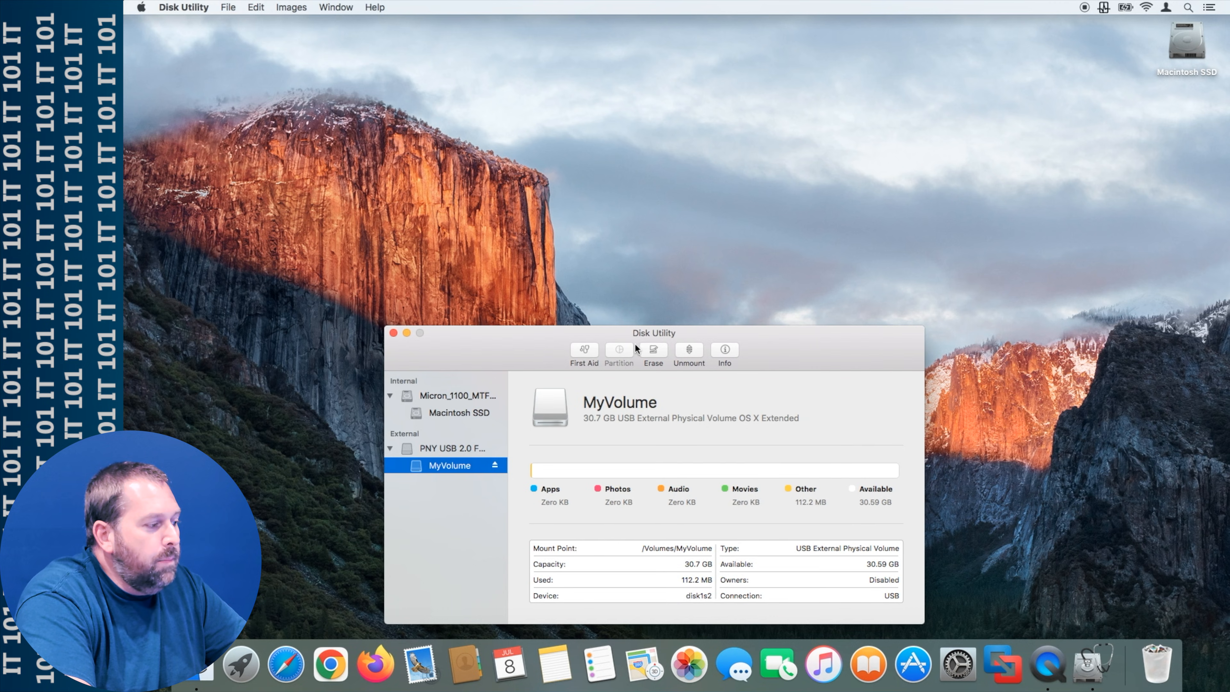
mouse_move(699, 360)
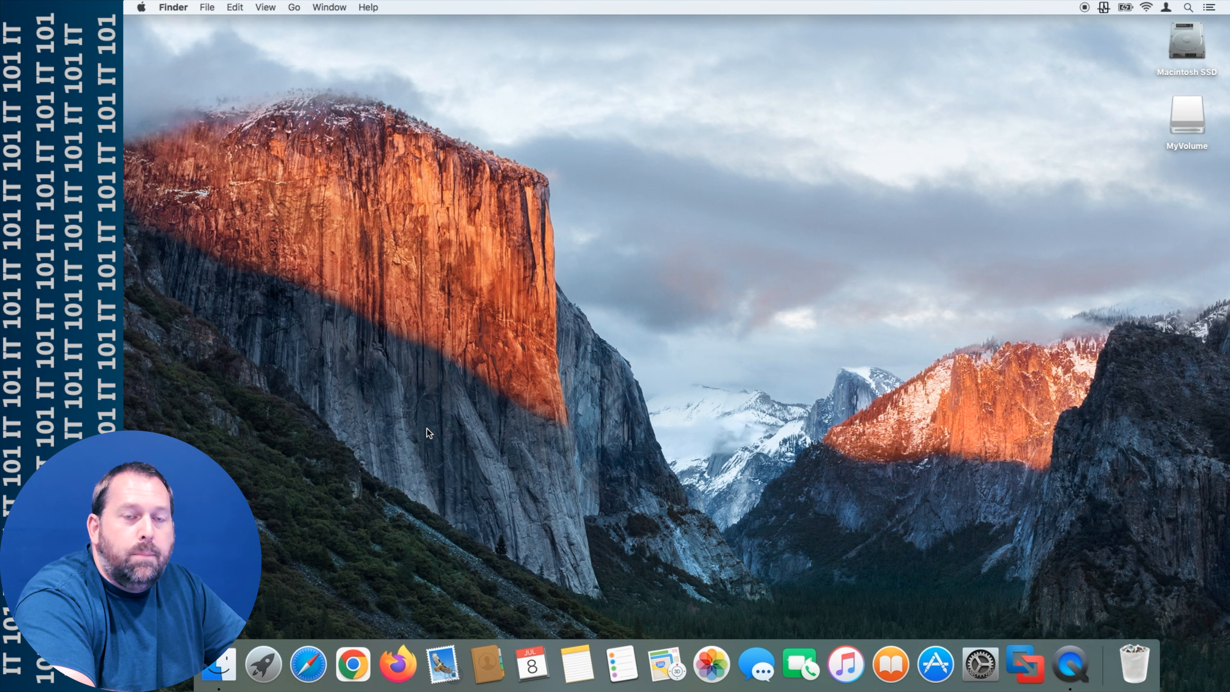
mouse_move(397, 664)
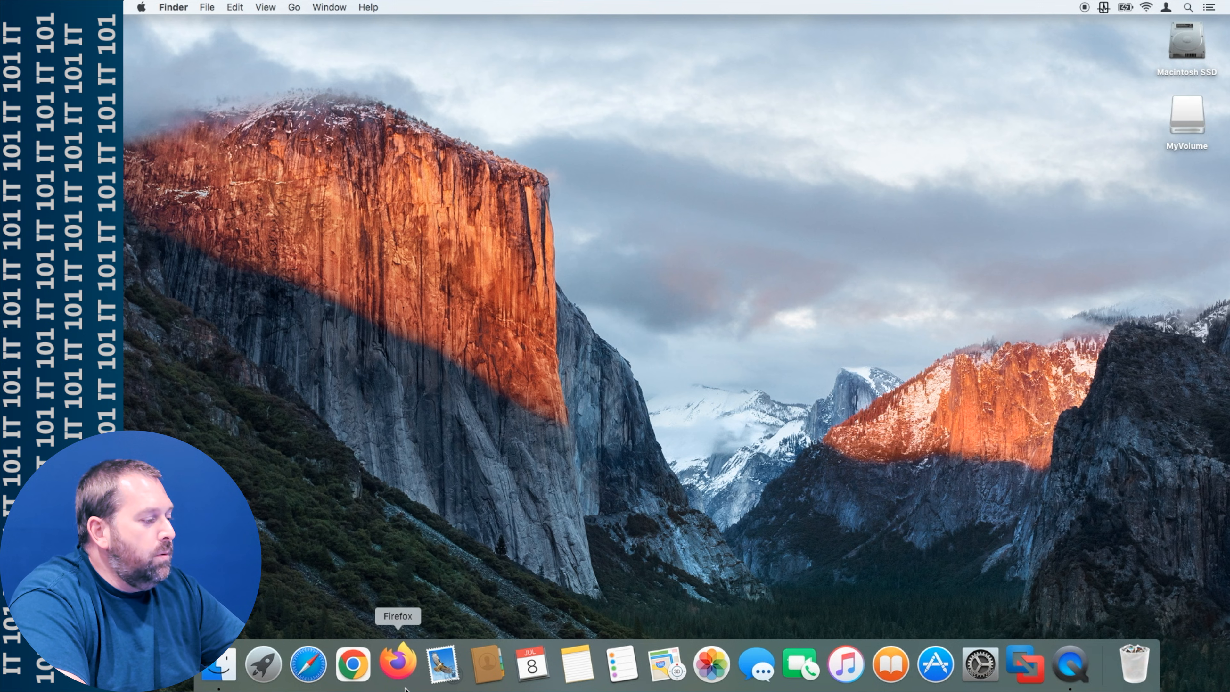
Launch Firefox, go to google.com and search 'download old macos versions'.
click(398, 664)
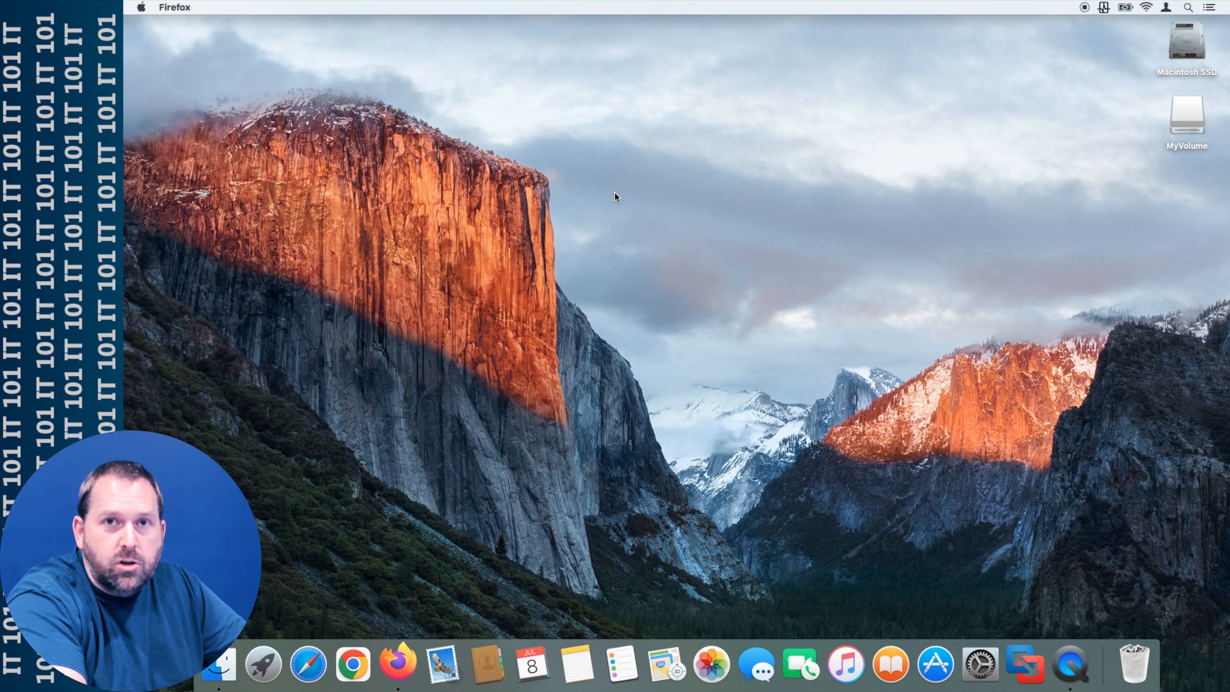
click(397, 665)
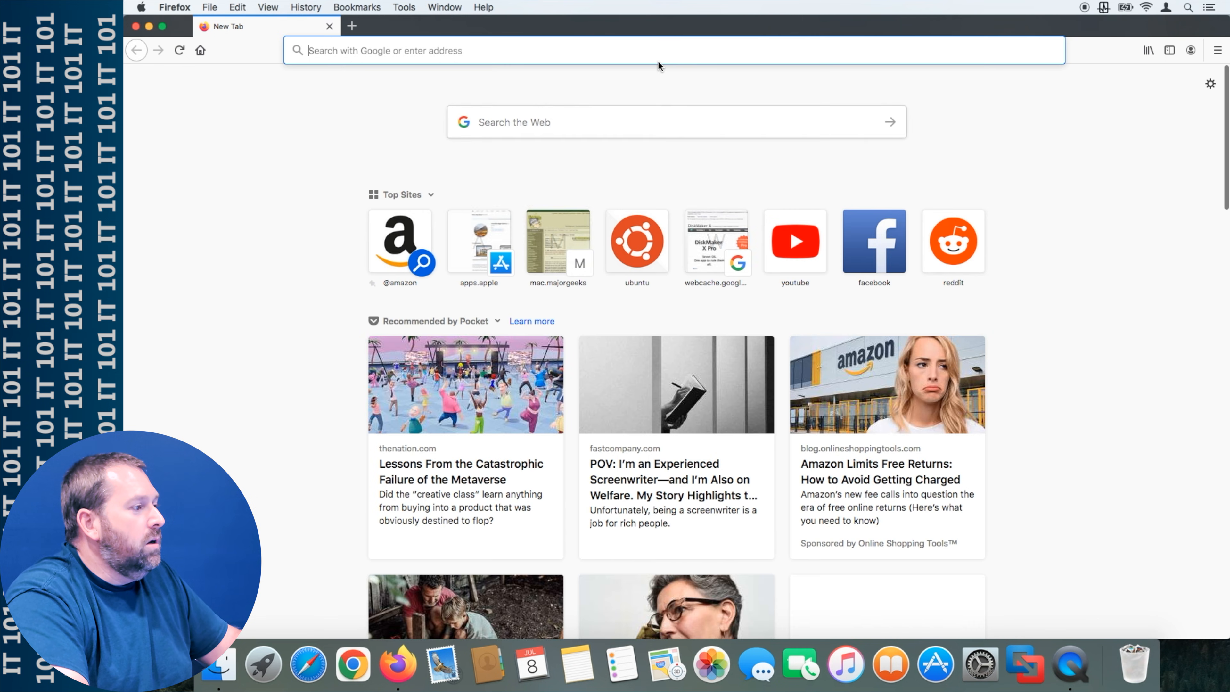
text(google.com/)
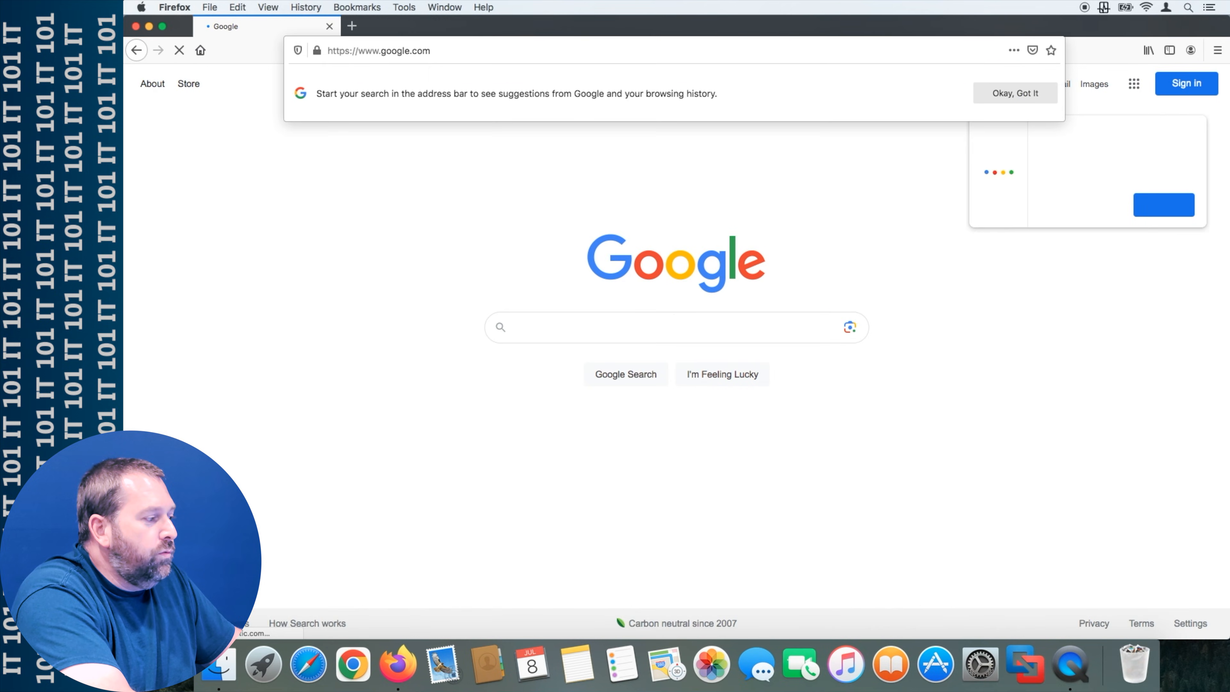
text(download old macos versions)
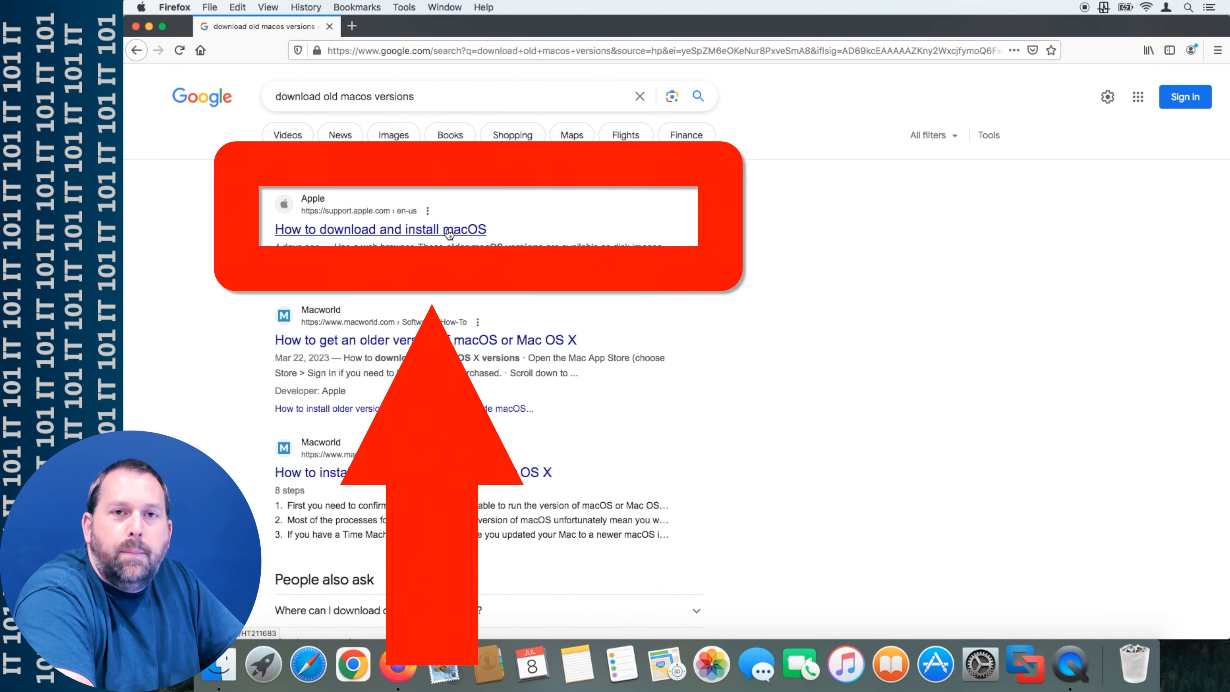
Open Apple's 'How to download and install macOS' article and reach the App Store links.
click(380, 229)
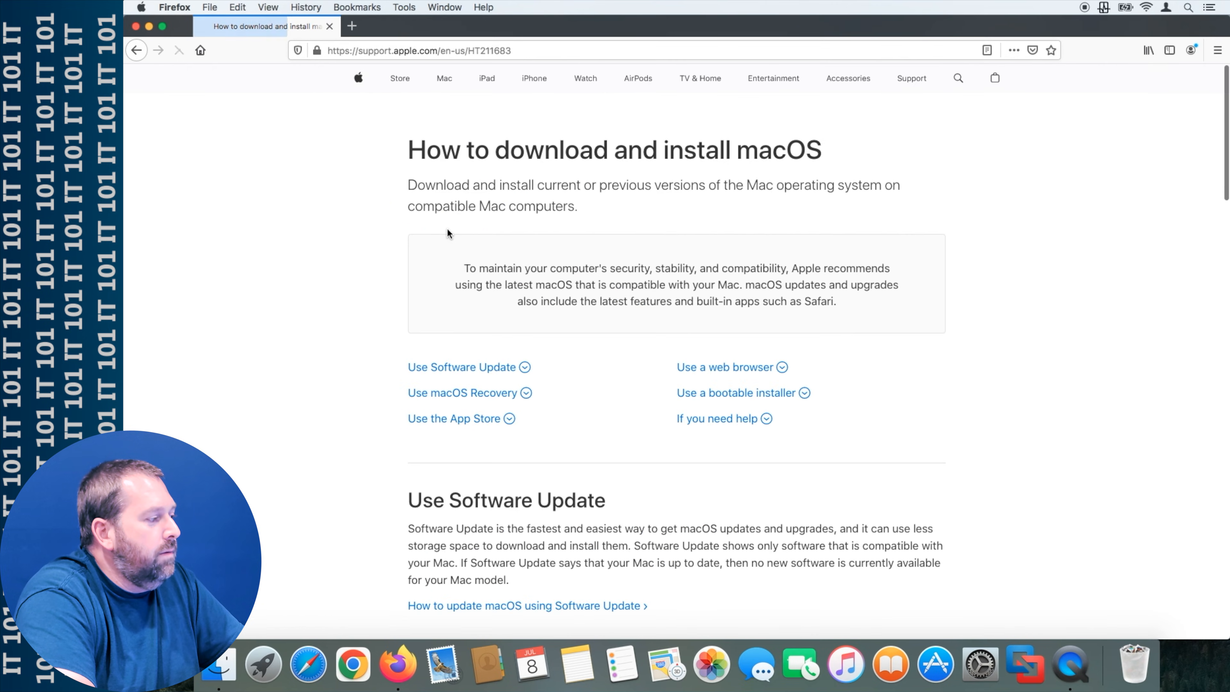
scroll(down, 3)
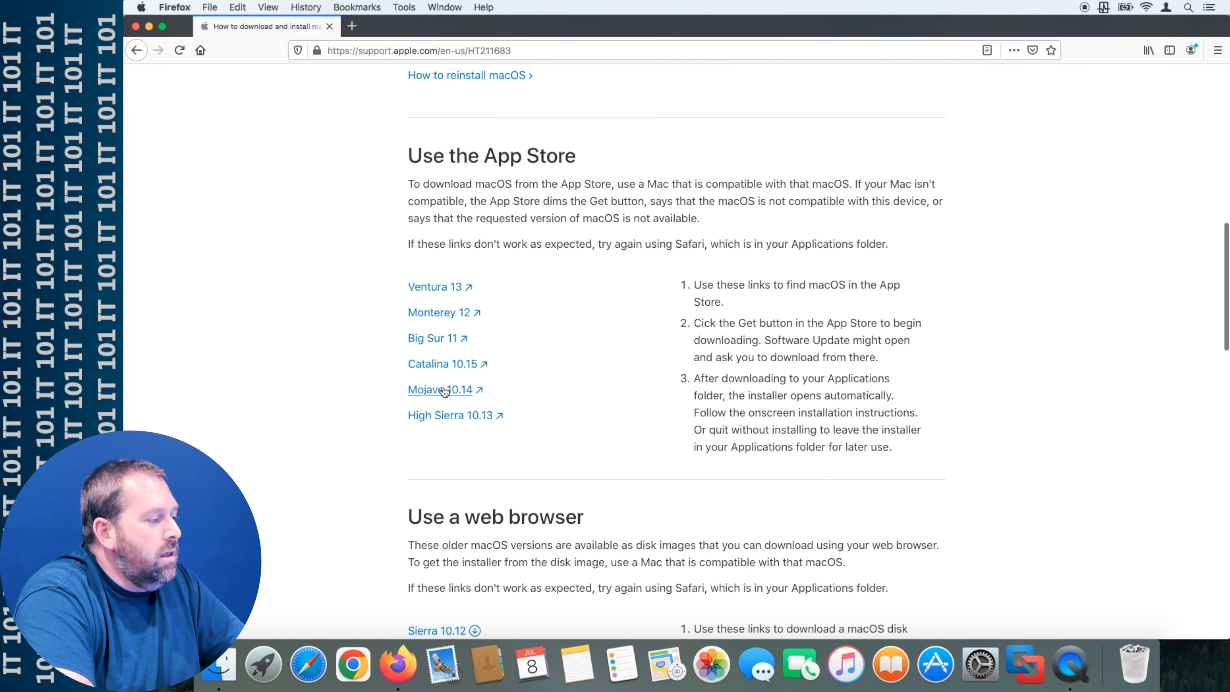
mouse_move(451, 415)
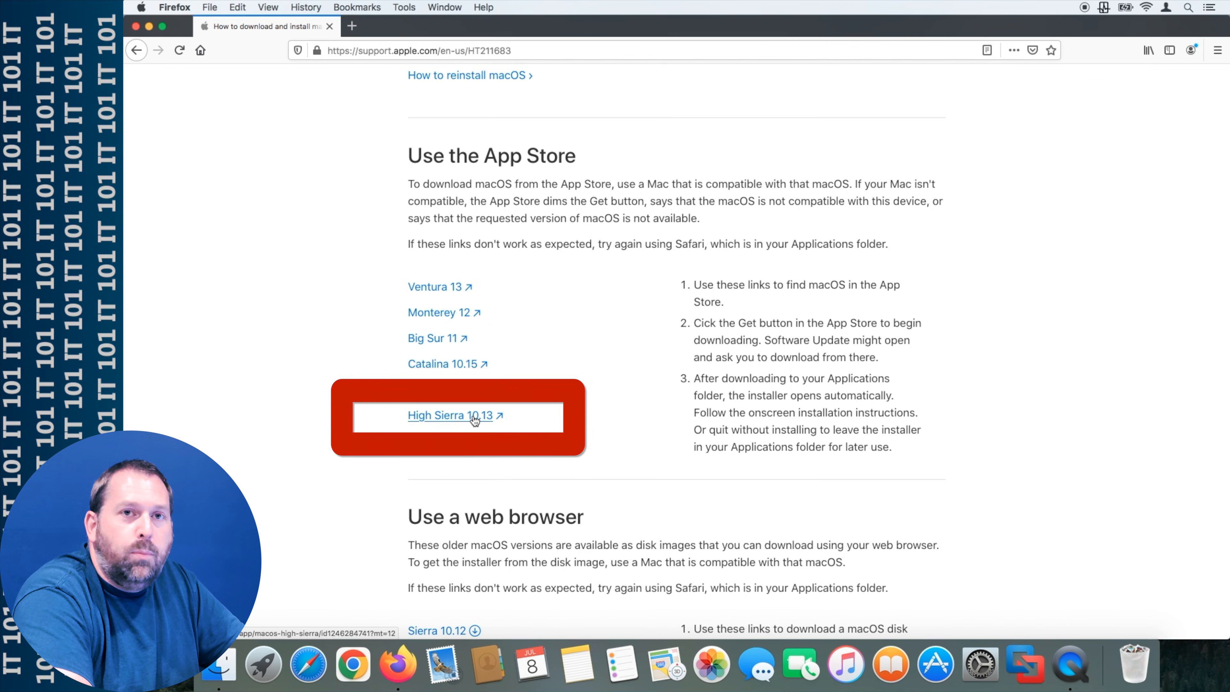
Follow the High Sierra 10.13 link and send it on to the App Store.
click(450, 415)
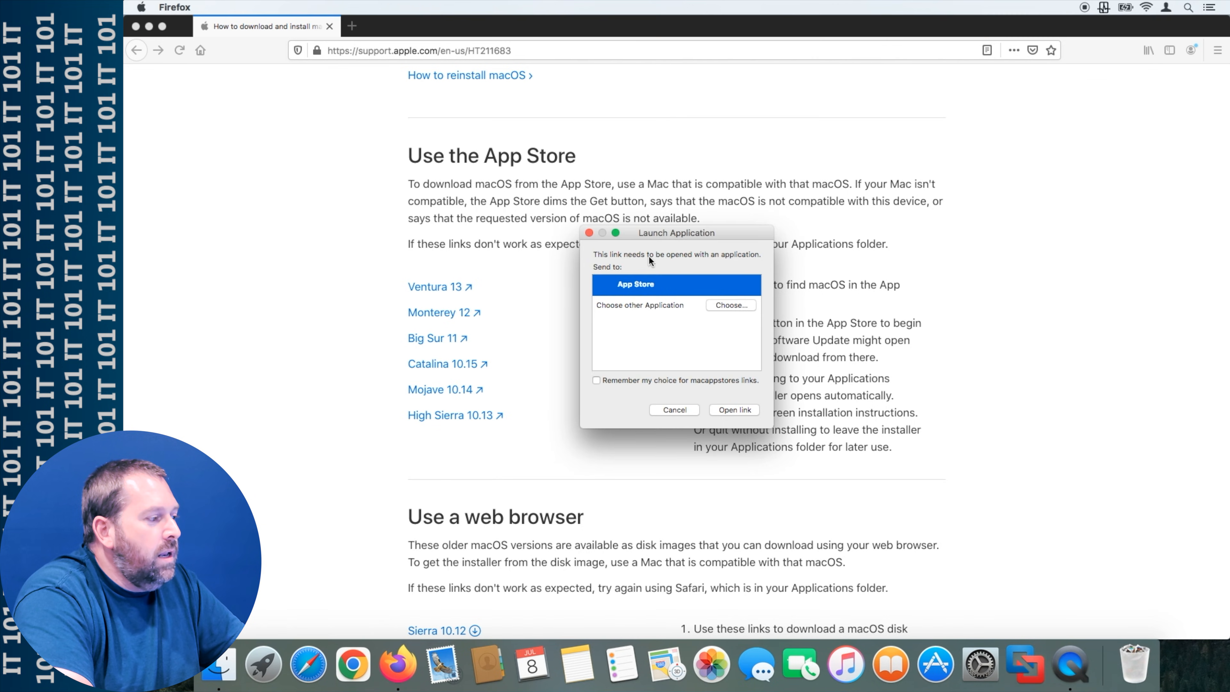
mouse_move(720, 397)
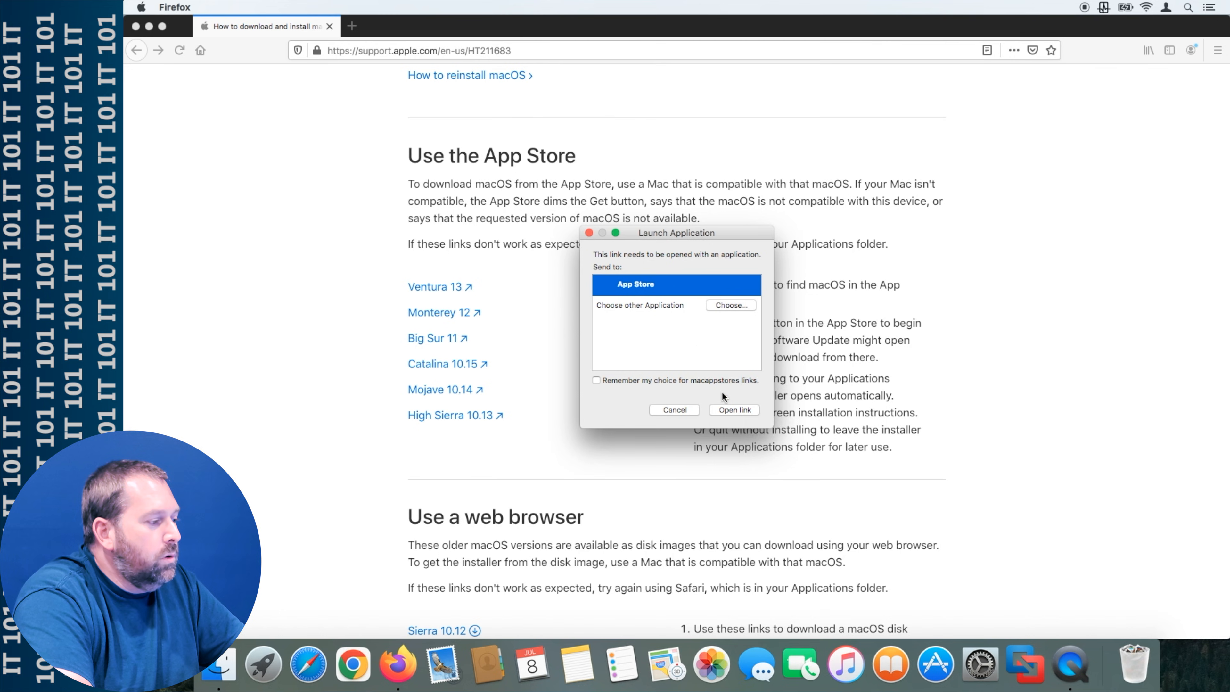
click(732, 409)
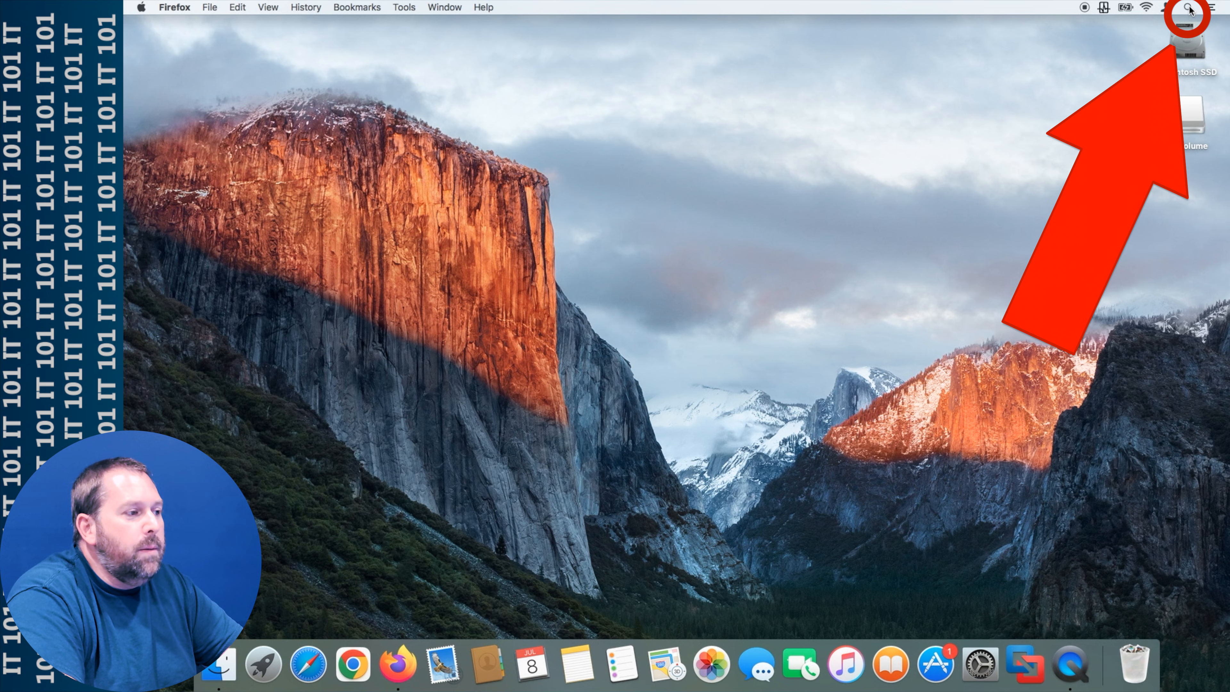
Launch Terminal from a Spotlight search for 'terminal'.
text(disk utility)
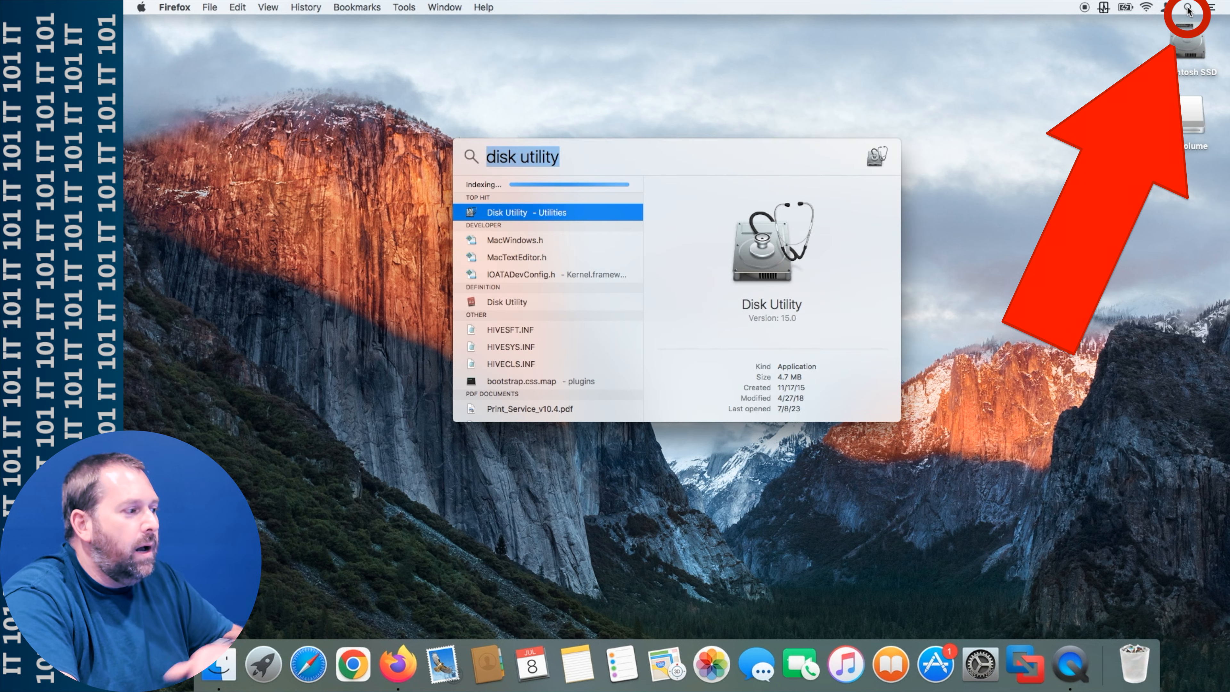
text(terminal)
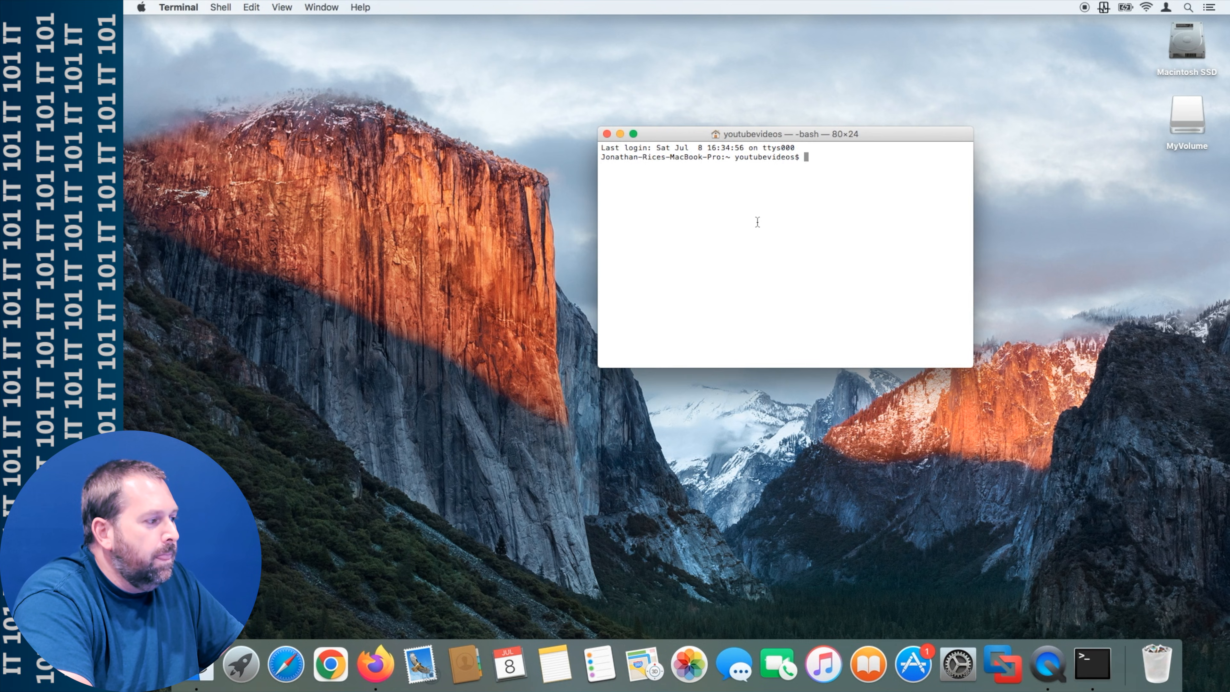
Enlarge the Terminal window and paste the sudo createinstallmedia command for /Volumes/MyVolume.
drag(786, 133, 338, 38)
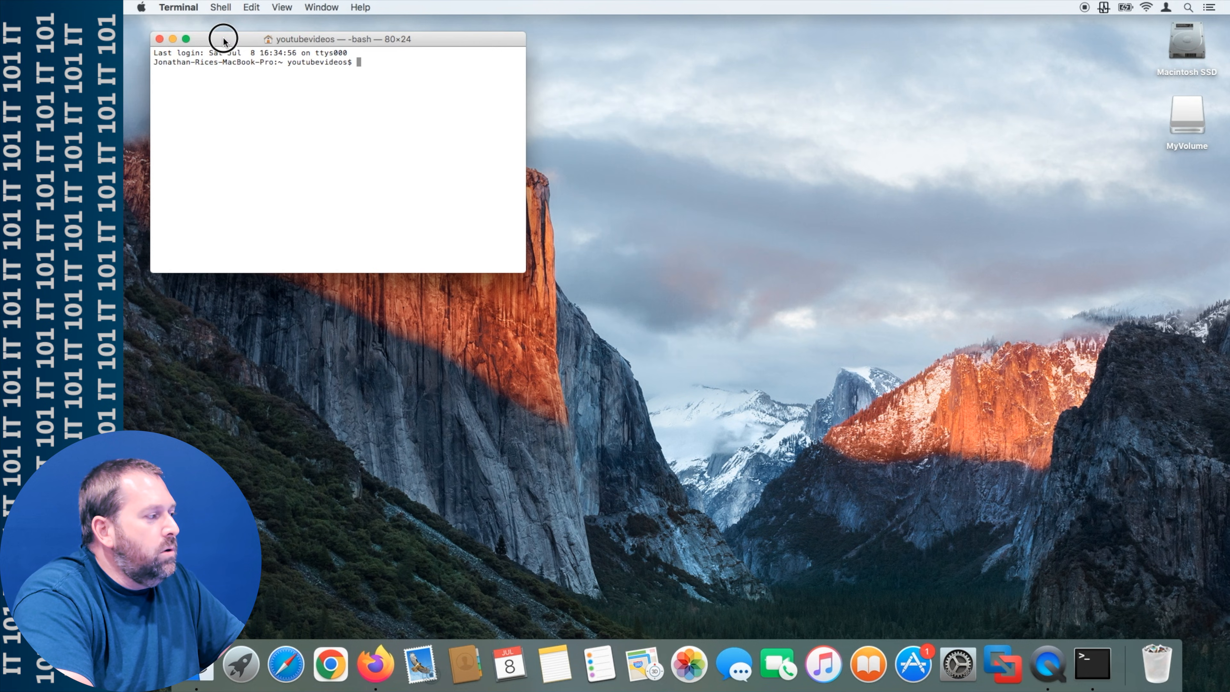
drag(524, 272, 802, 445)
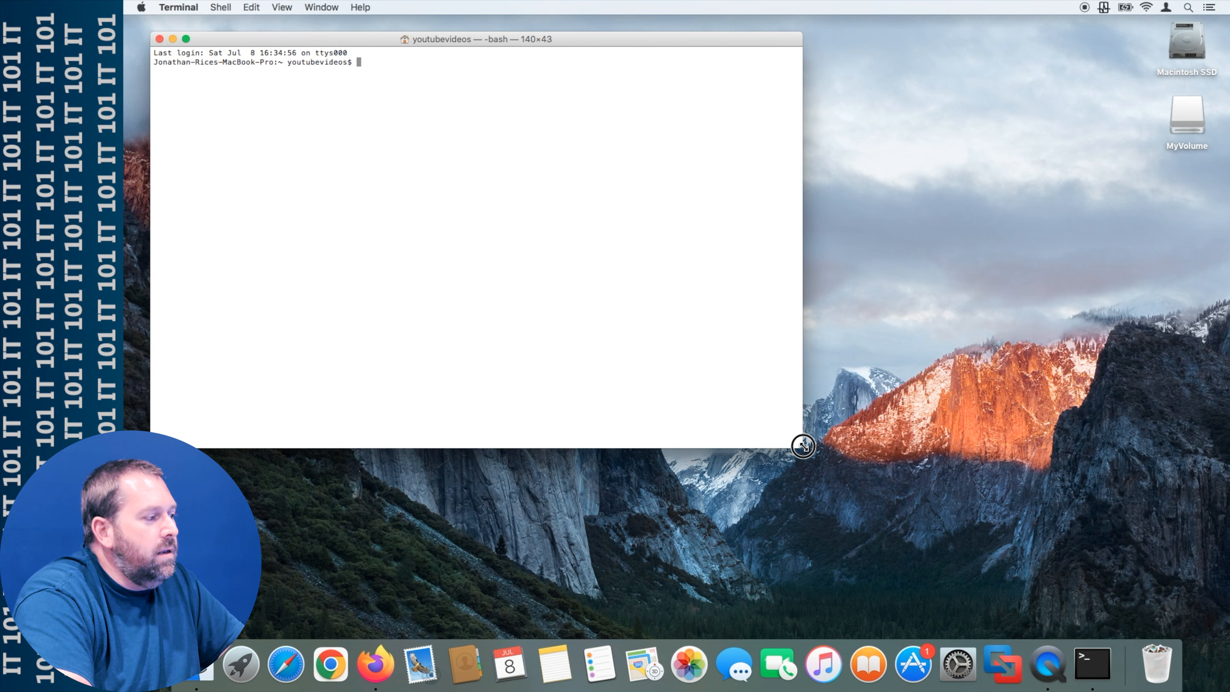
click(252, 7)
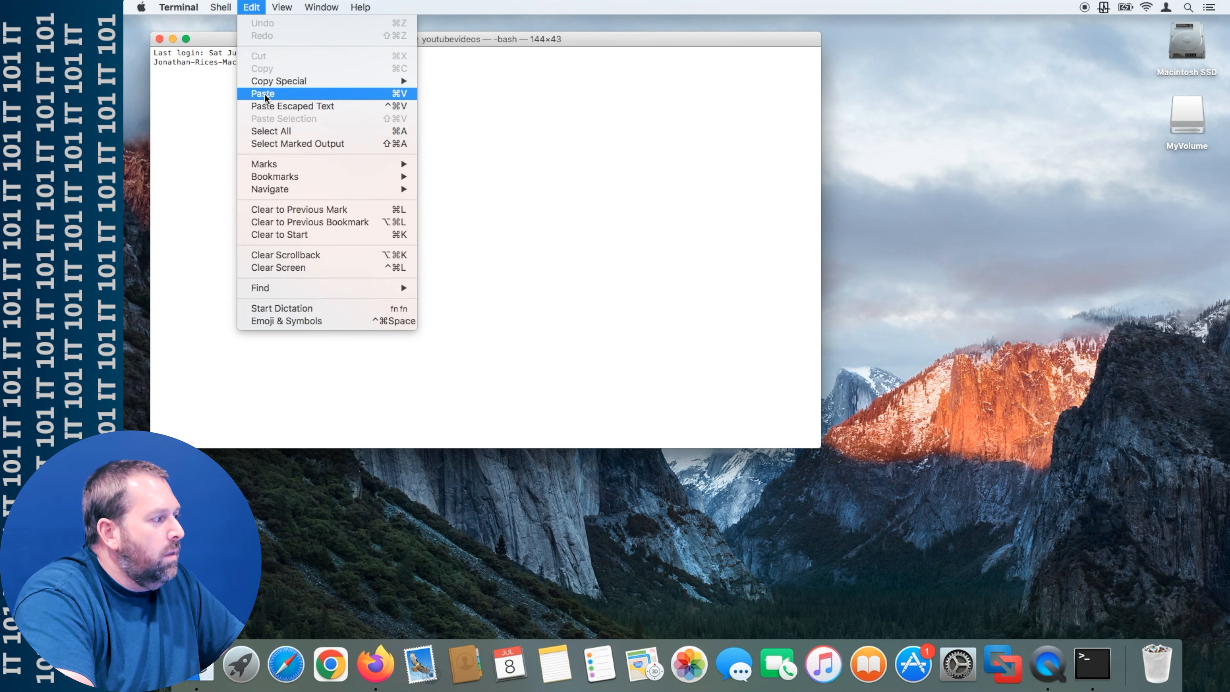
click(263, 94)
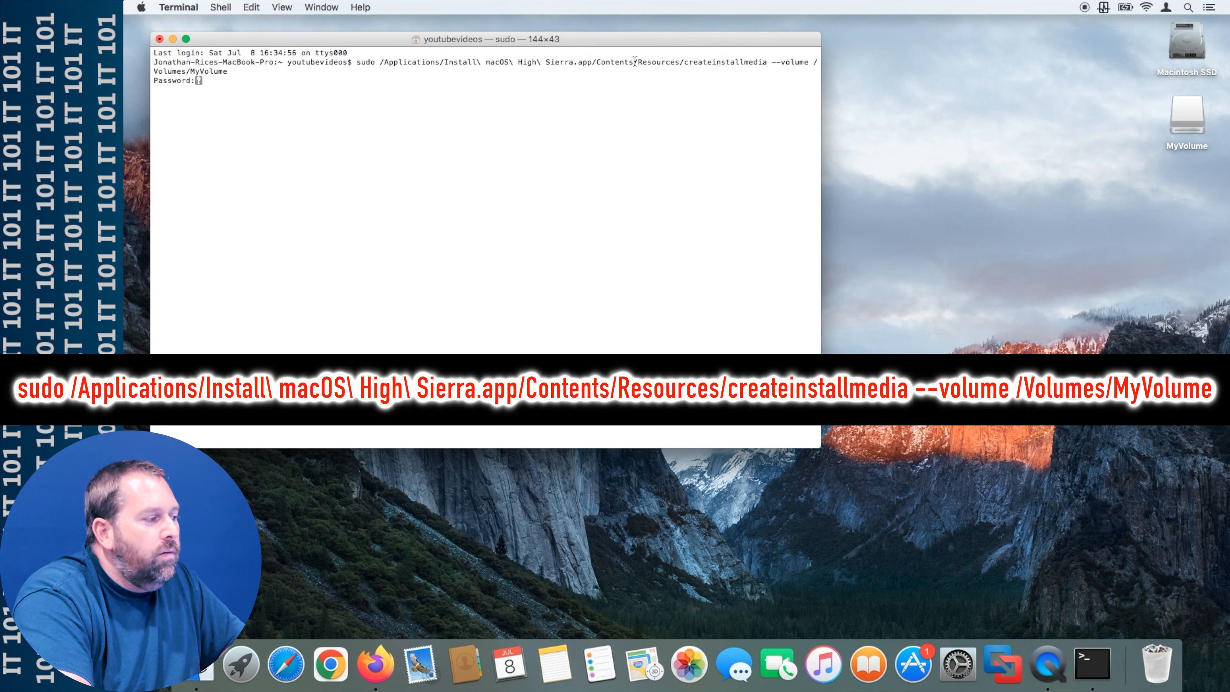
mouse_move(681, 61)
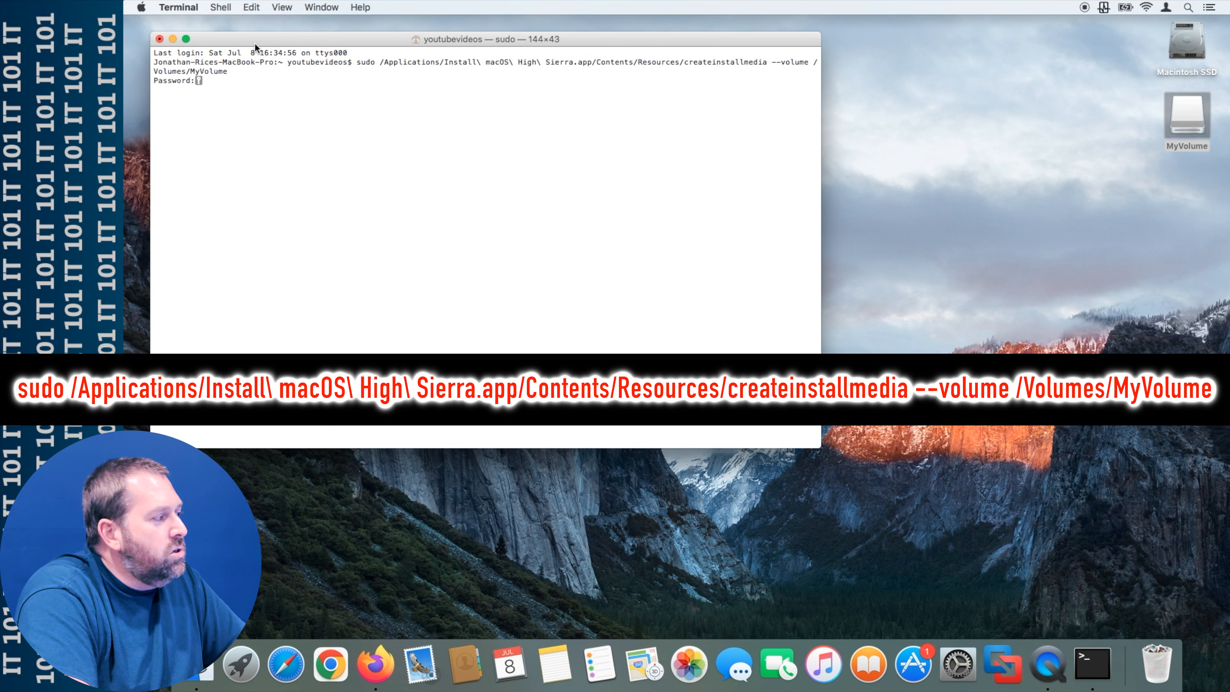
click(250, 7)
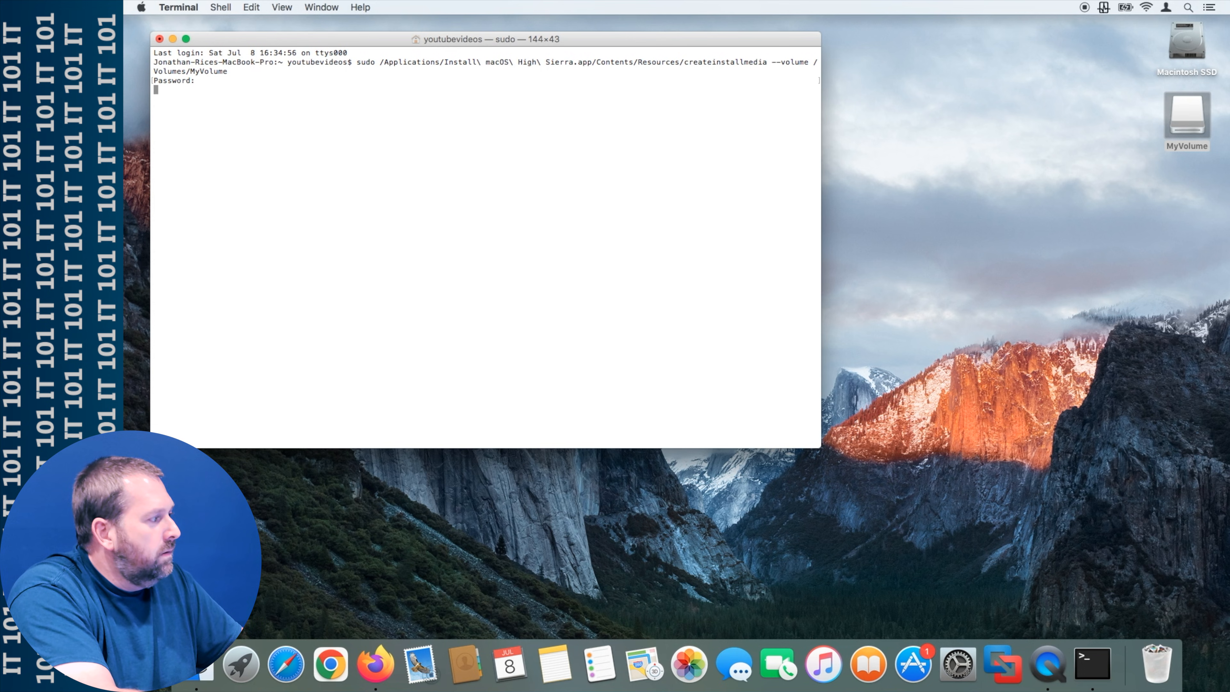
Submit the administrator password so createinstallmedia asks to confirm erasing /Volumes/MyVolume.
key(Return)
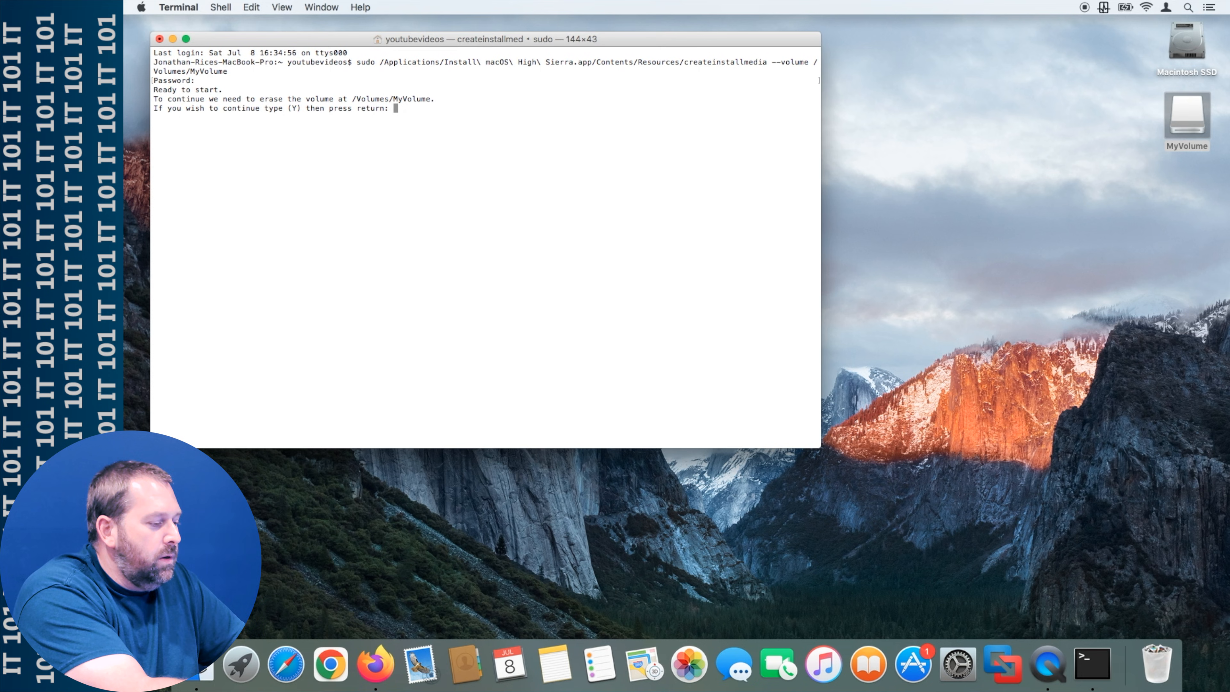
Answer y to erase MyVolume and begin copying the High Sierra installer files.
text(y)
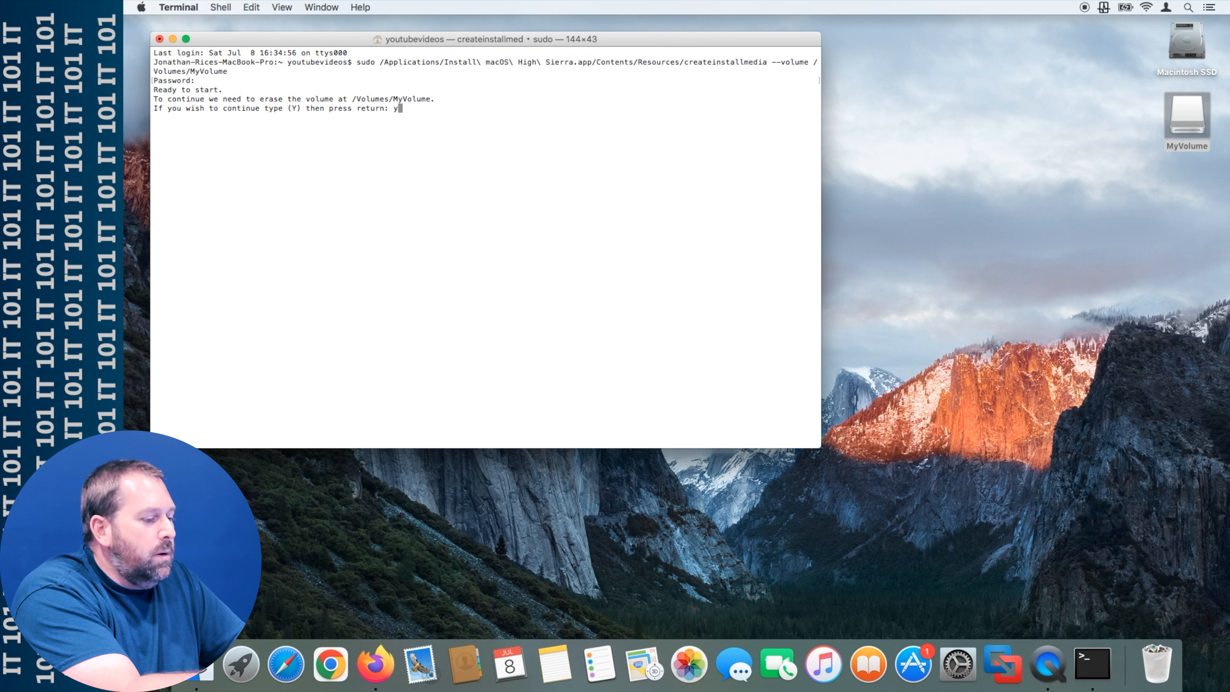
key(Return)
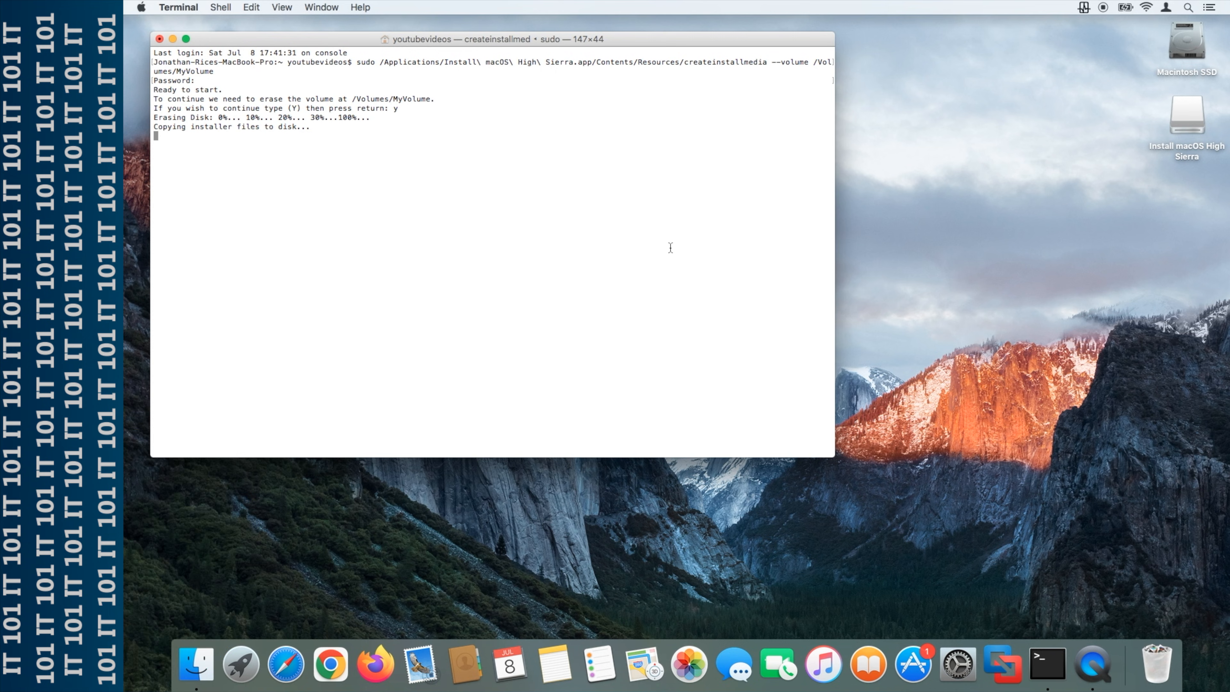
mouse_move(730, 304)
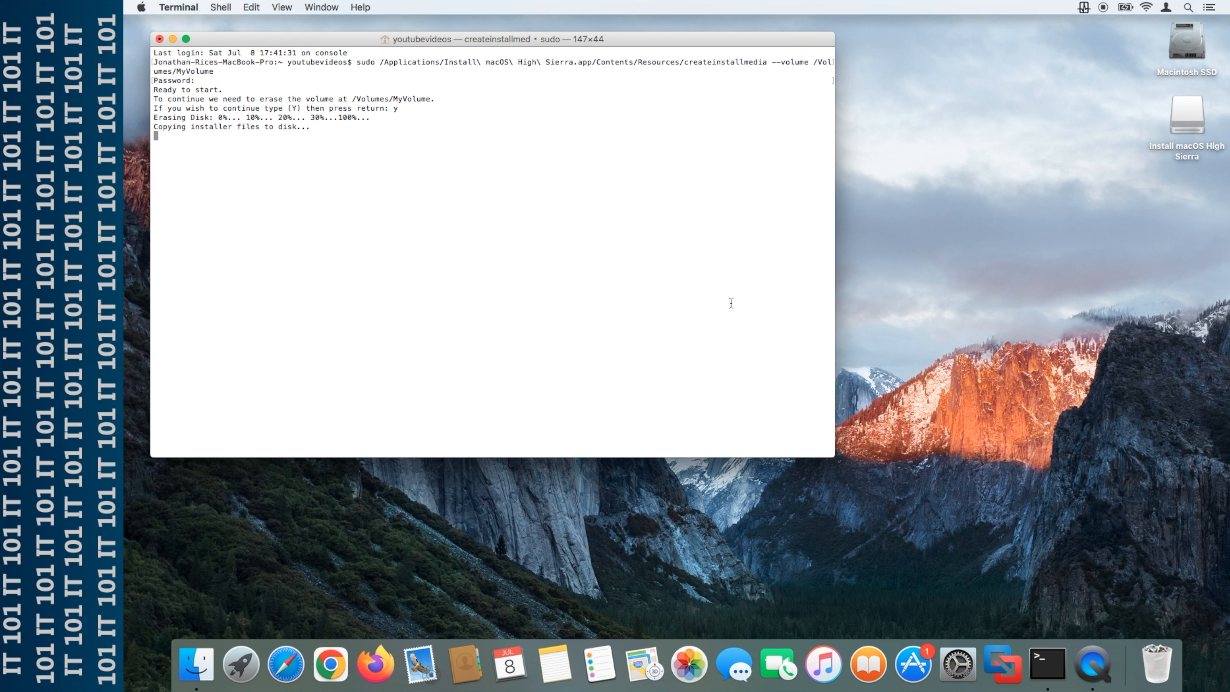